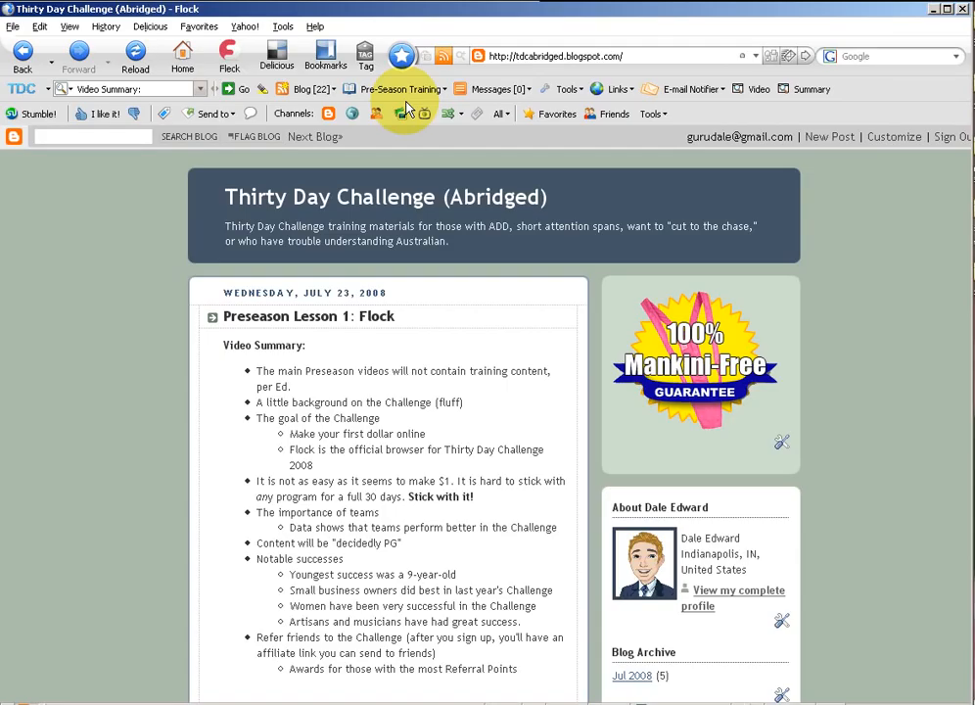
mouse_move(349, 141)
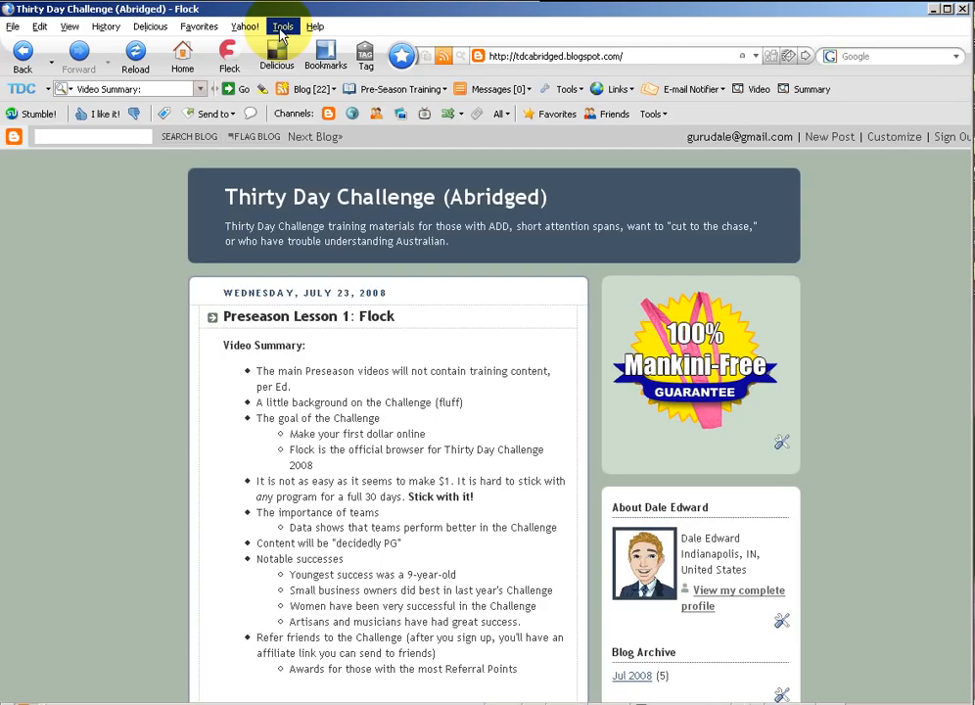
- Set 'When Flock starts' to 'Show my windows and tabs from last time' in Options
left_click(282, 28)
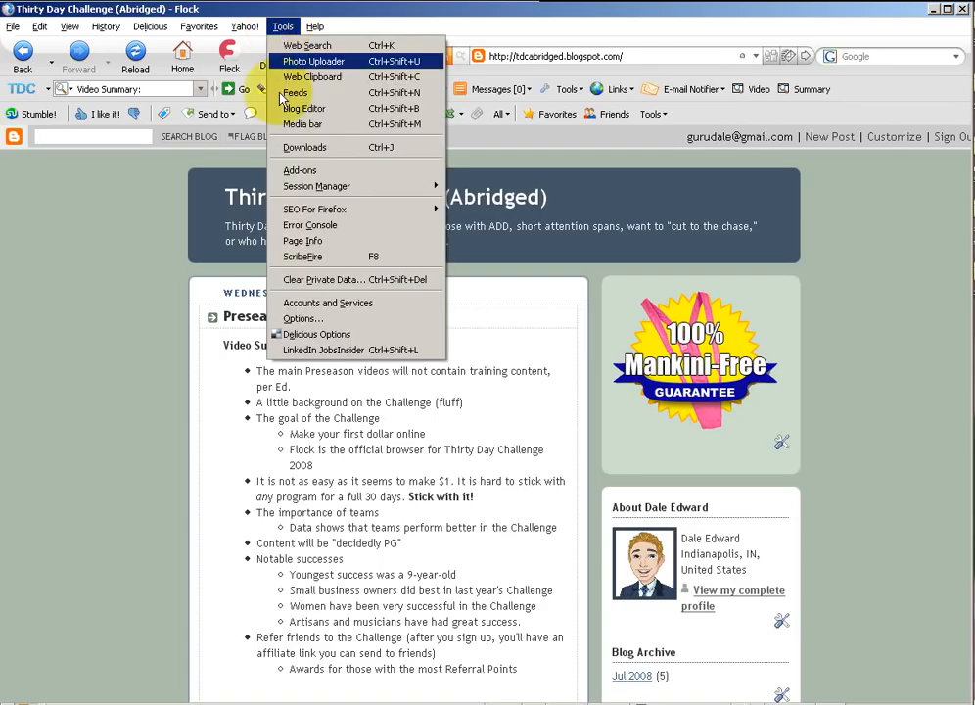
left_click(302, 319)
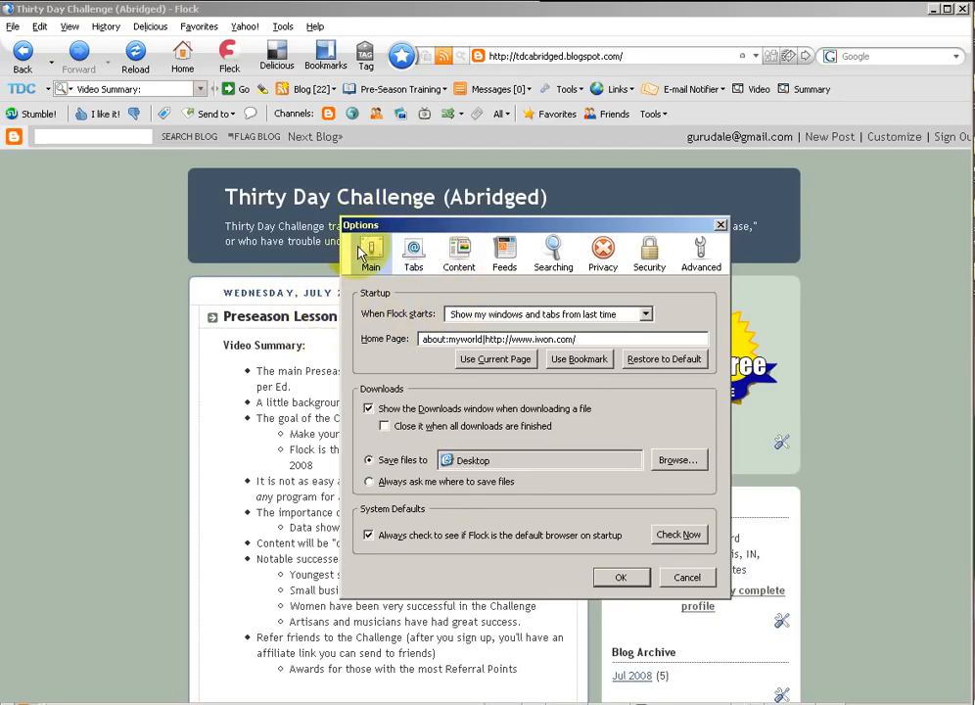
left_click(644, 313)
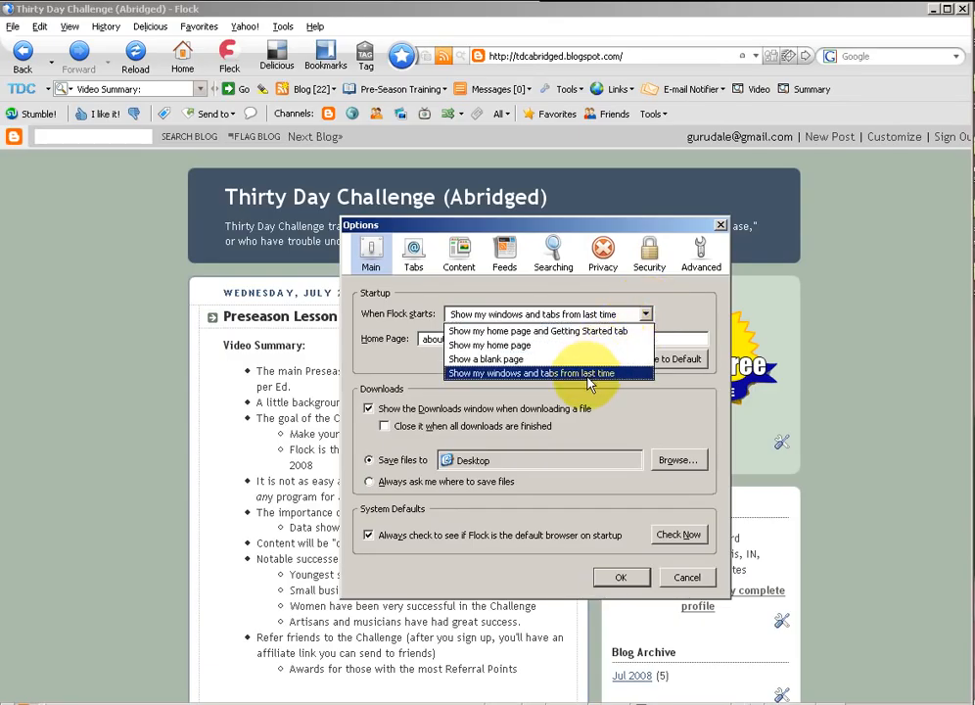
left_click(530, 372)
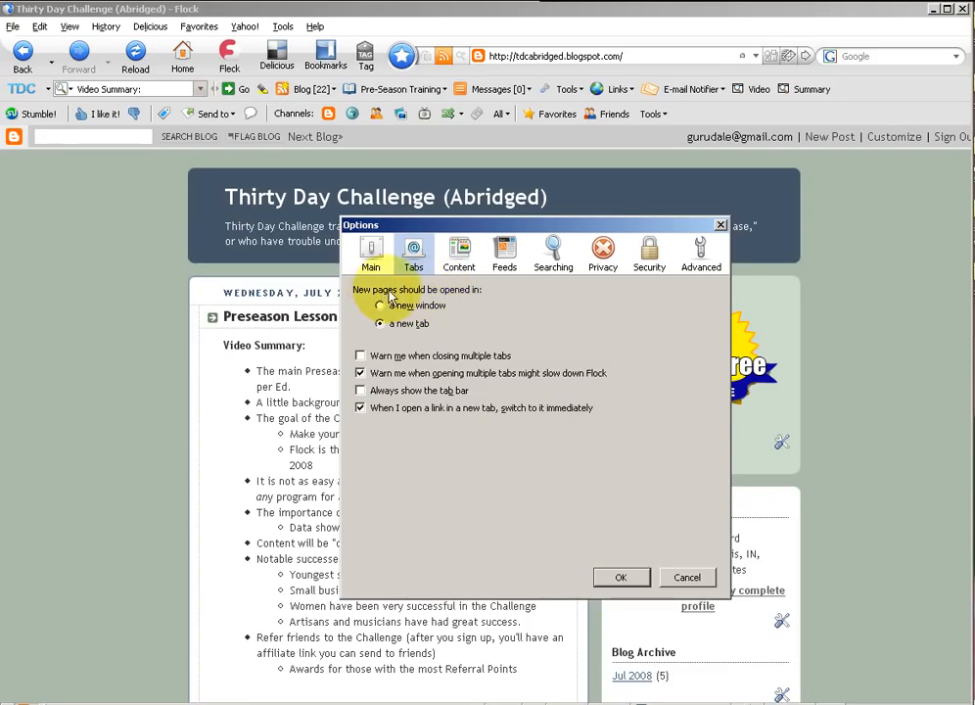
- Choose 'a new tab' for where new pages should be opened
left_click(380, 325)
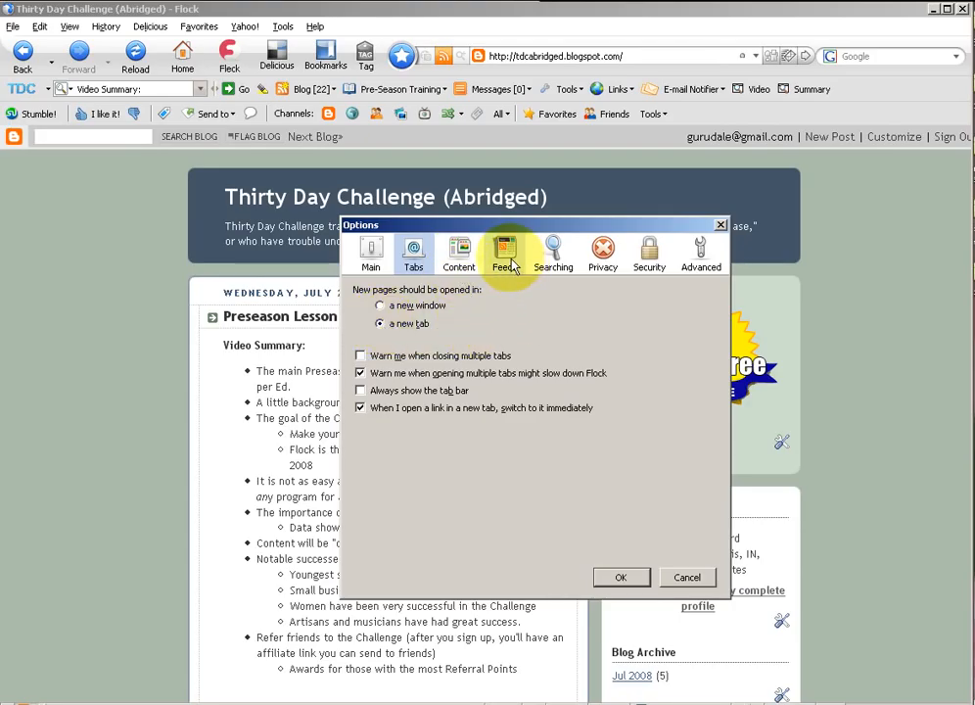
- In the Feeds pane, subscribe to clicked web feeds using Google
left_click(506, 253)
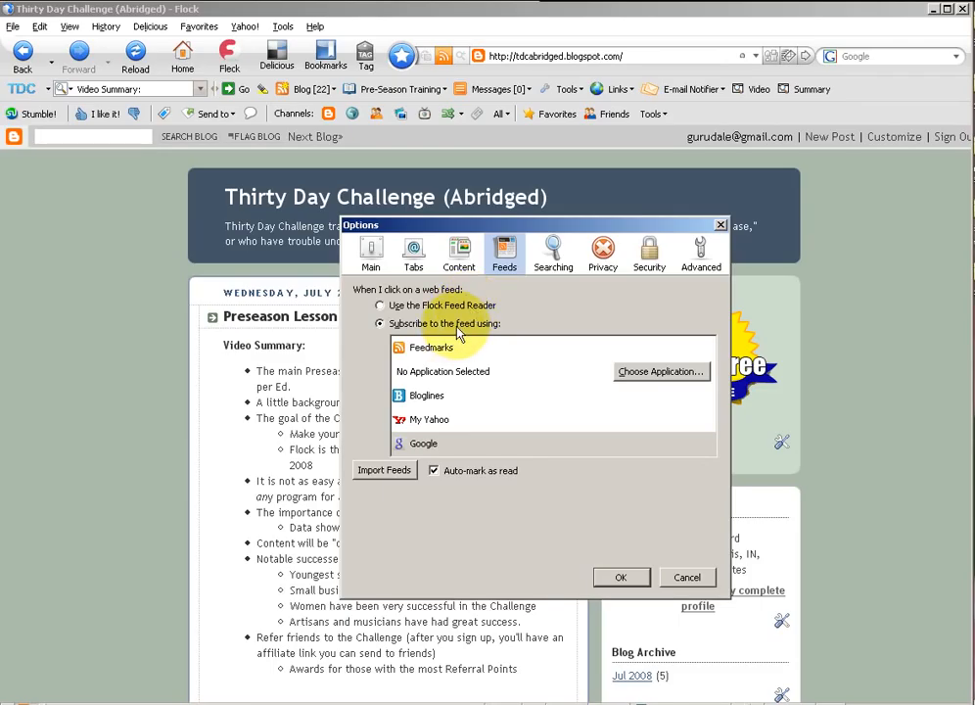
mouse_move(406, 406)
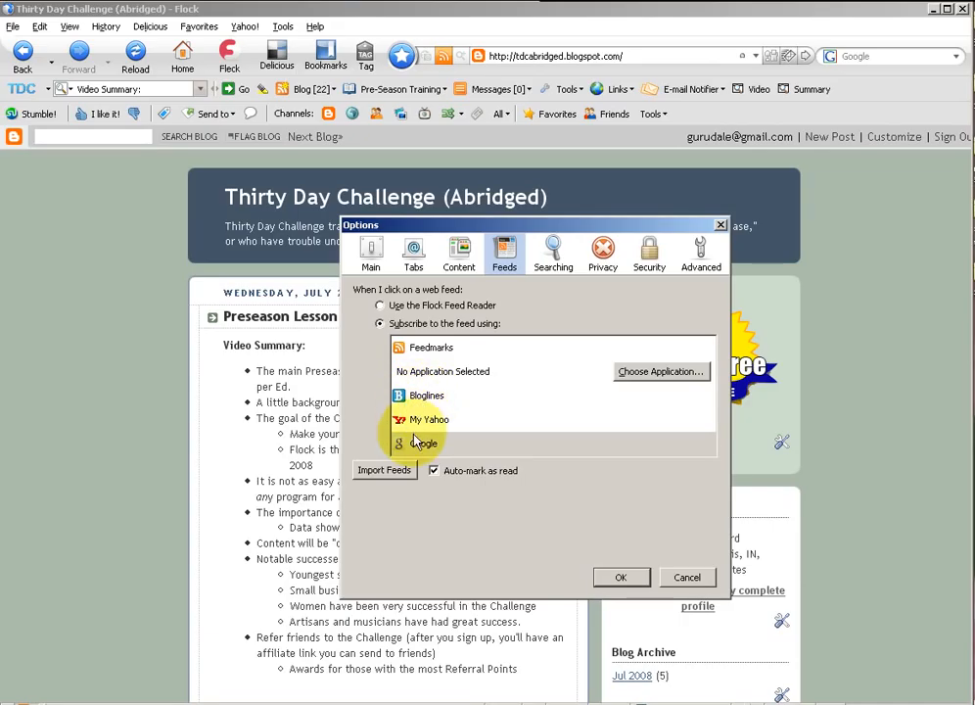
left_click(423, 442)
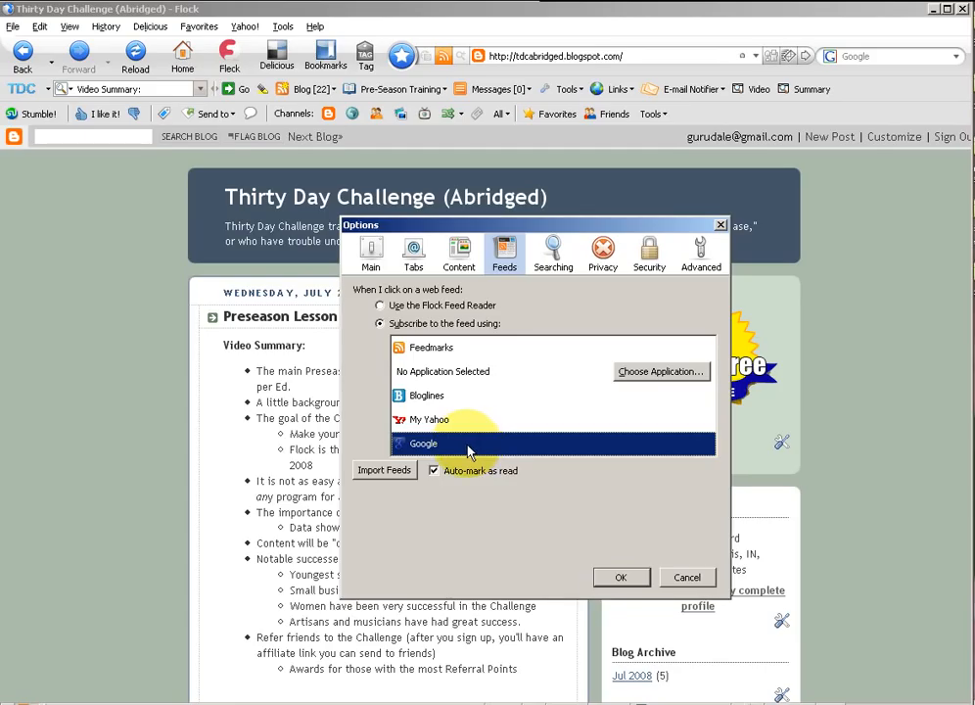
left_click(552, 253)
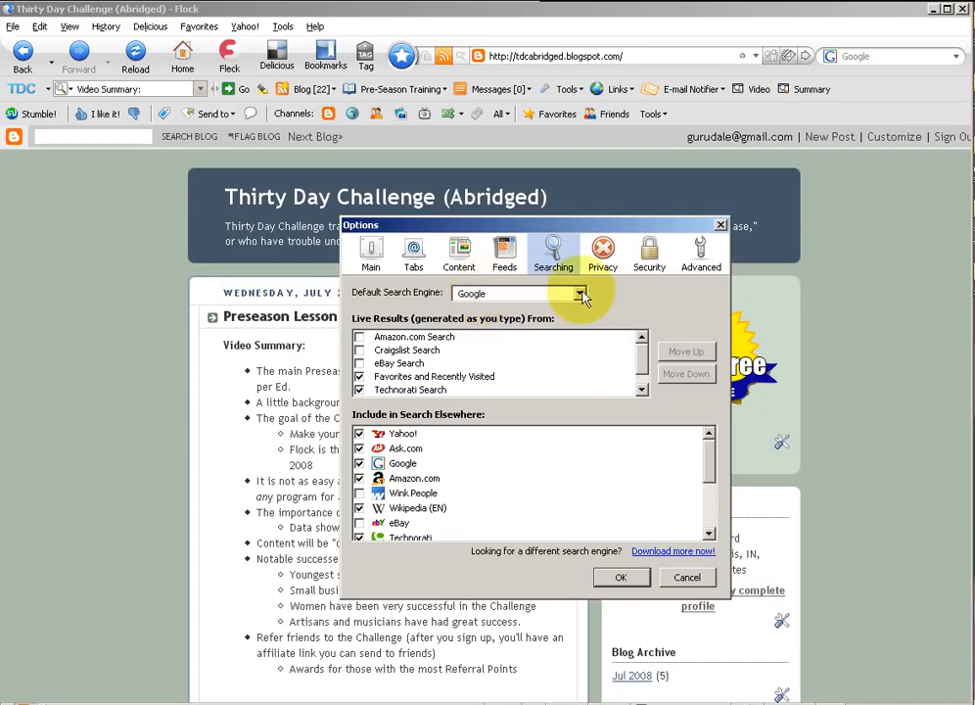
mouse_move(654, 302)
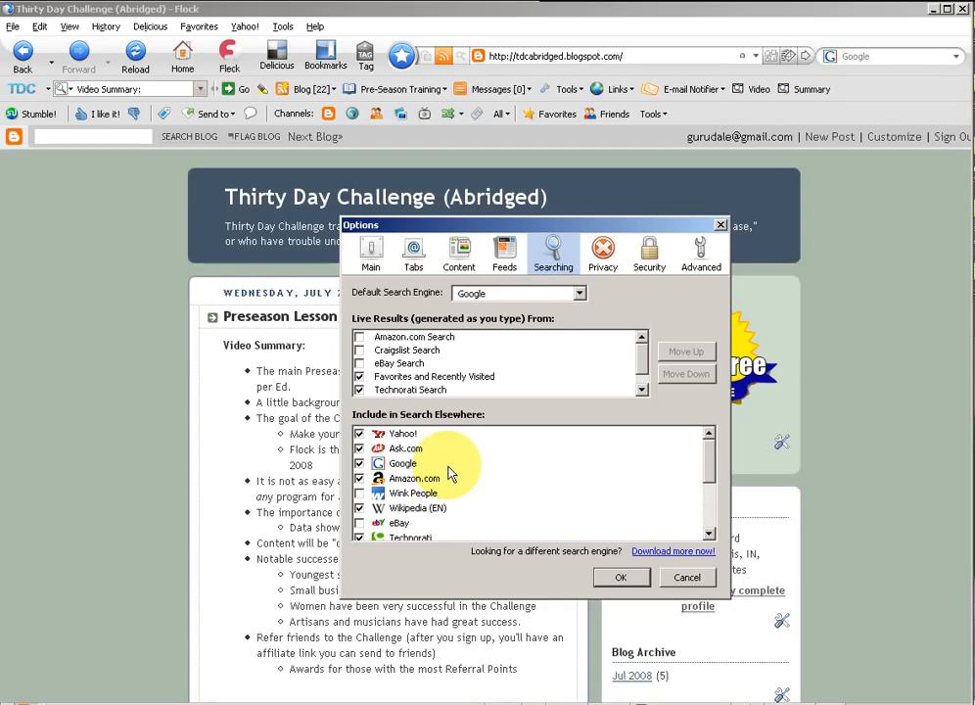
mouse_move(529, 297)
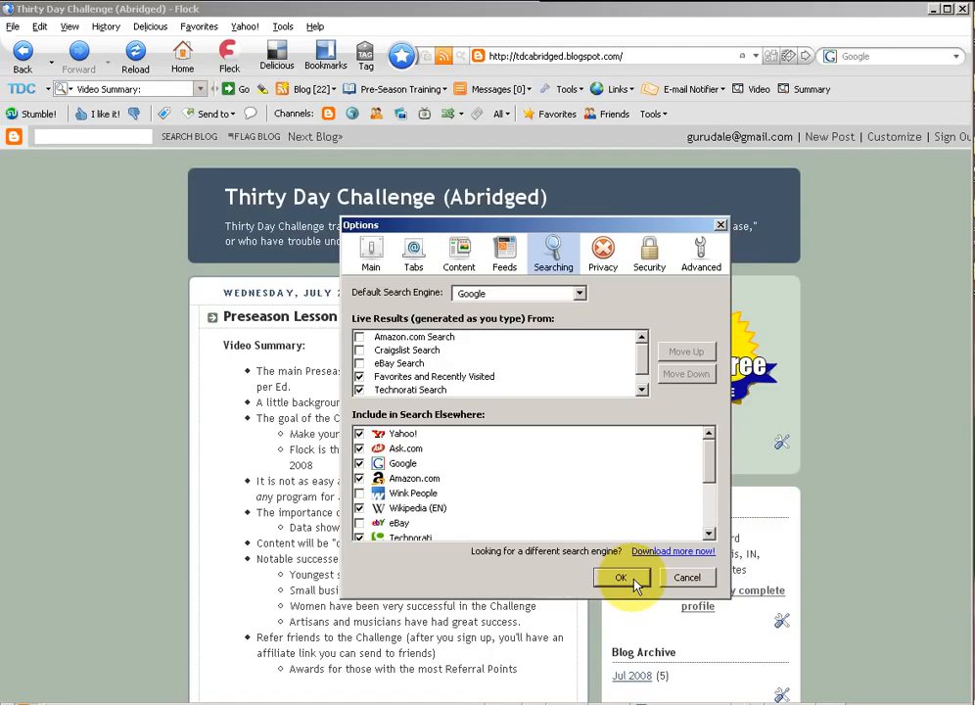
- Confirm the Options dialog with OK, keeping all the changed settings
left_click(623, 575)
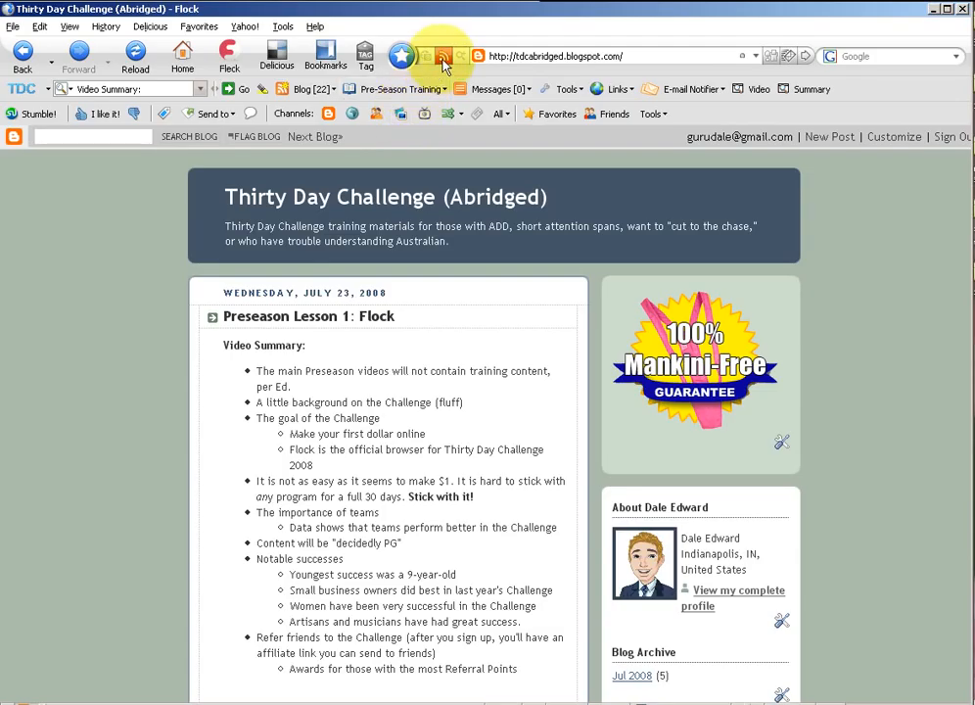
mouse_move(443, 55)
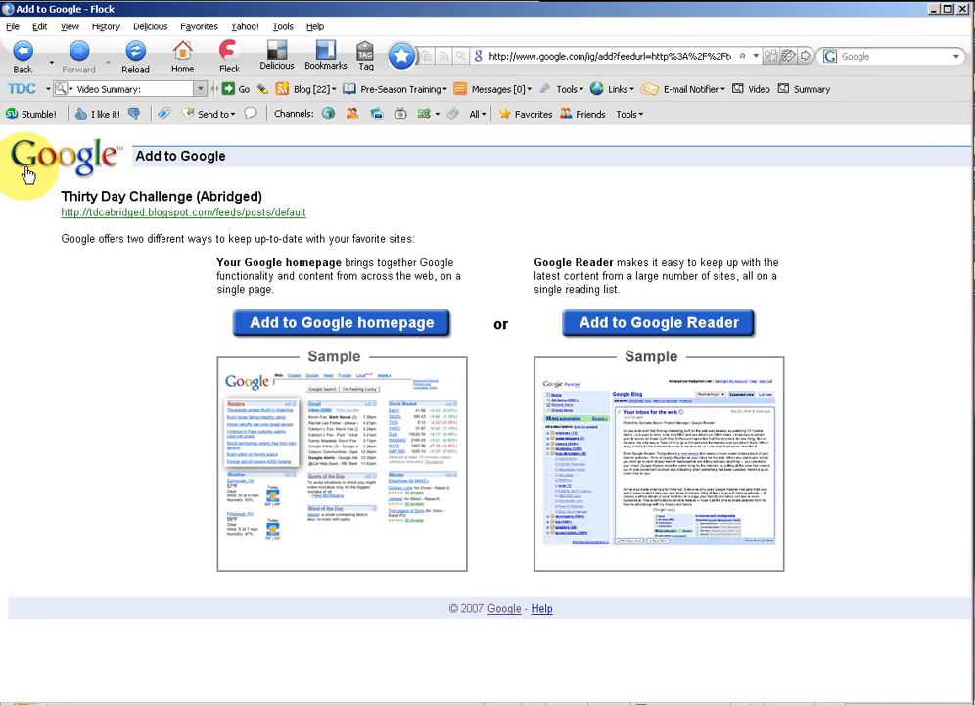
mouse_move(552, 321)
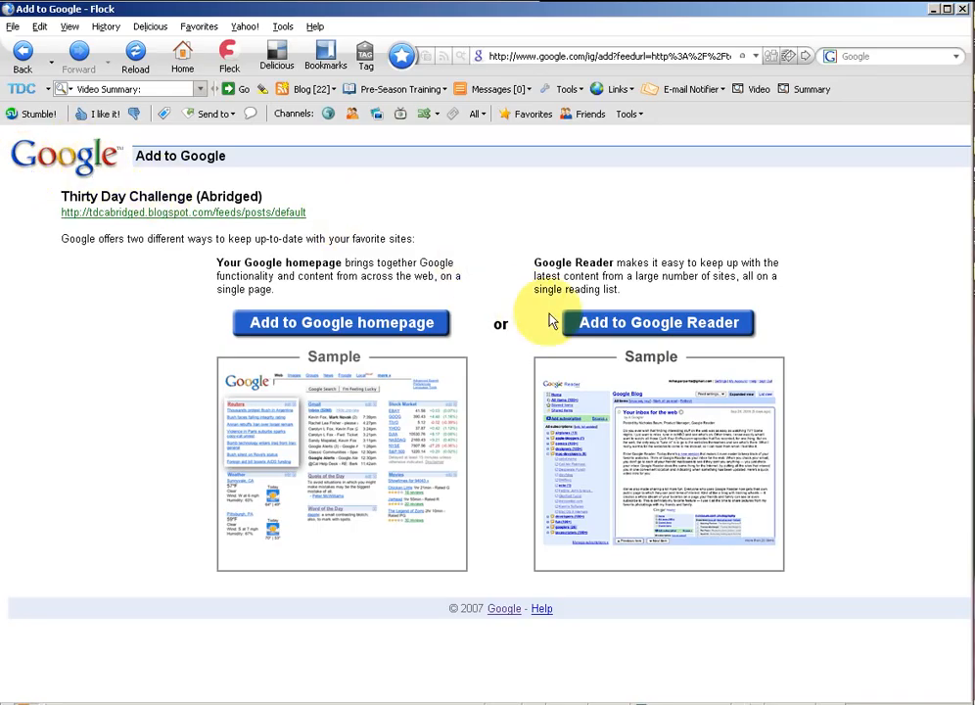
- Subscribe to Thirty Day Challenge (Abridged) in Google Reader and select the Preseason Lesson 1: Flock post
left_click(660, 321)
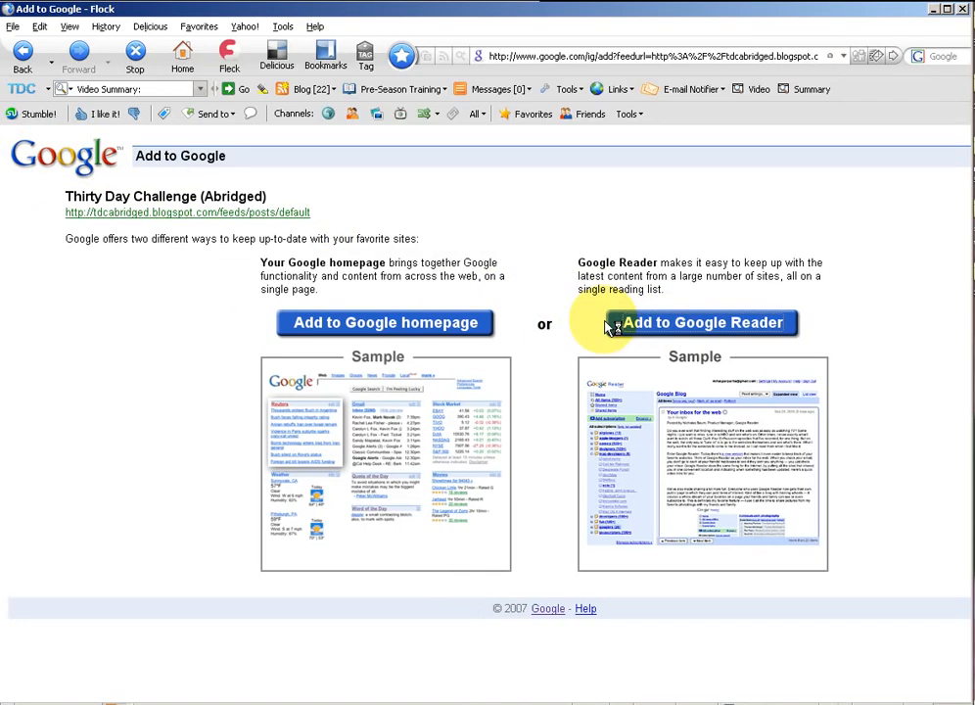
left_click(701, 321)
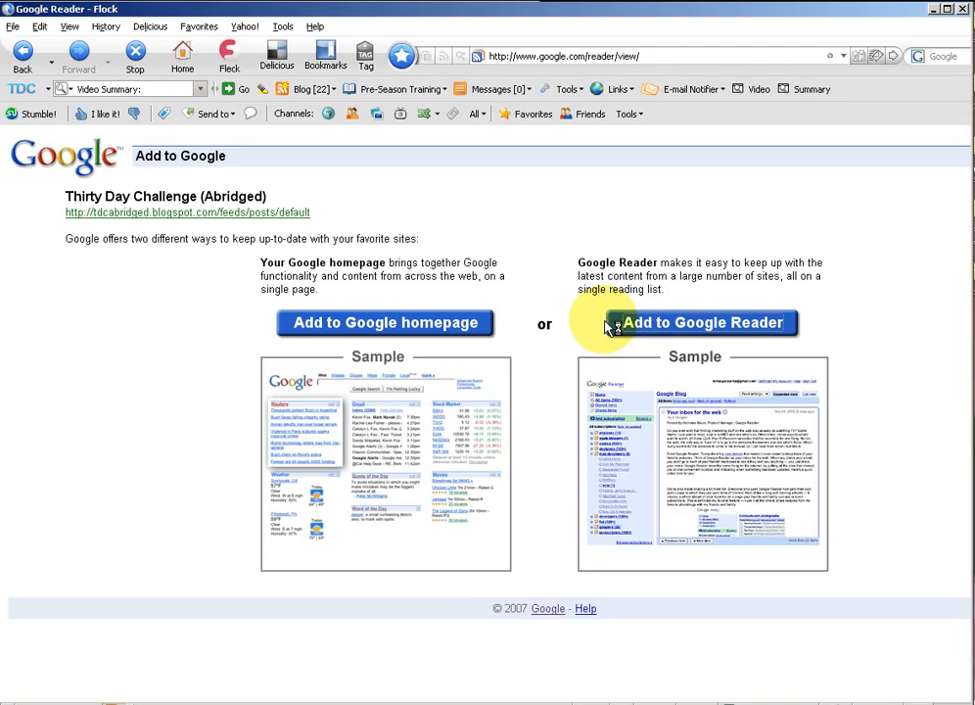
left_click(701, 323)
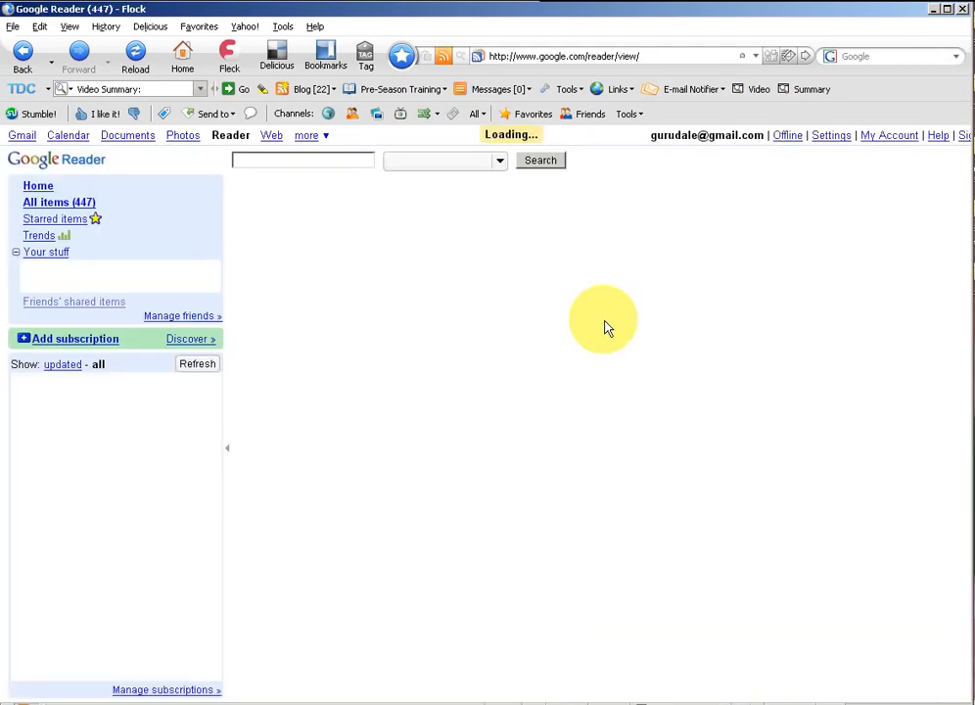
left_click(102, 434)
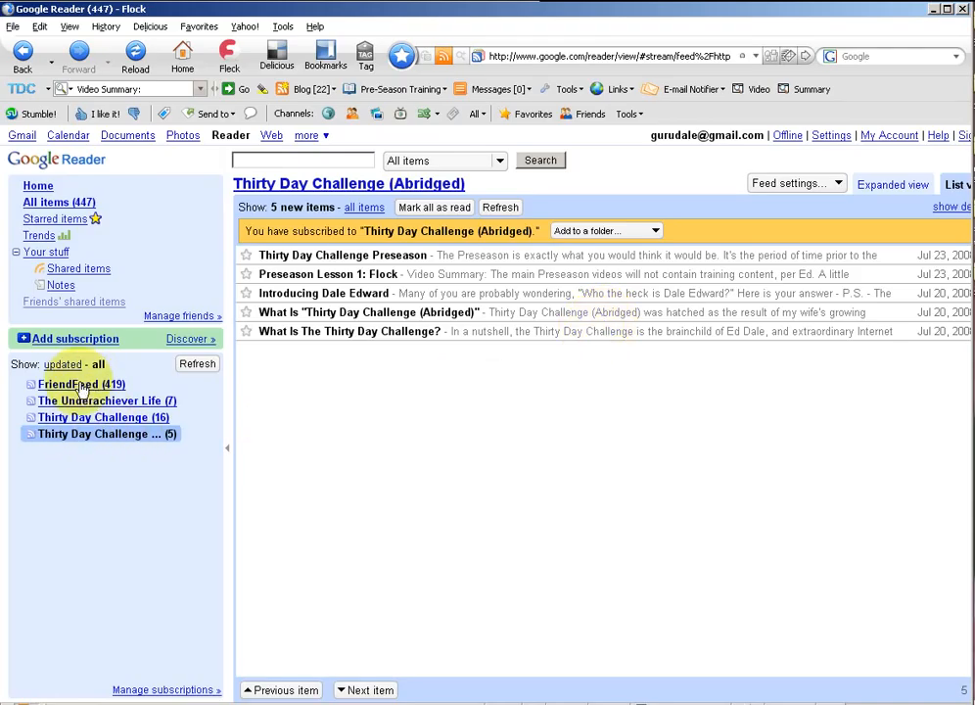
mouse_move(536, 264)
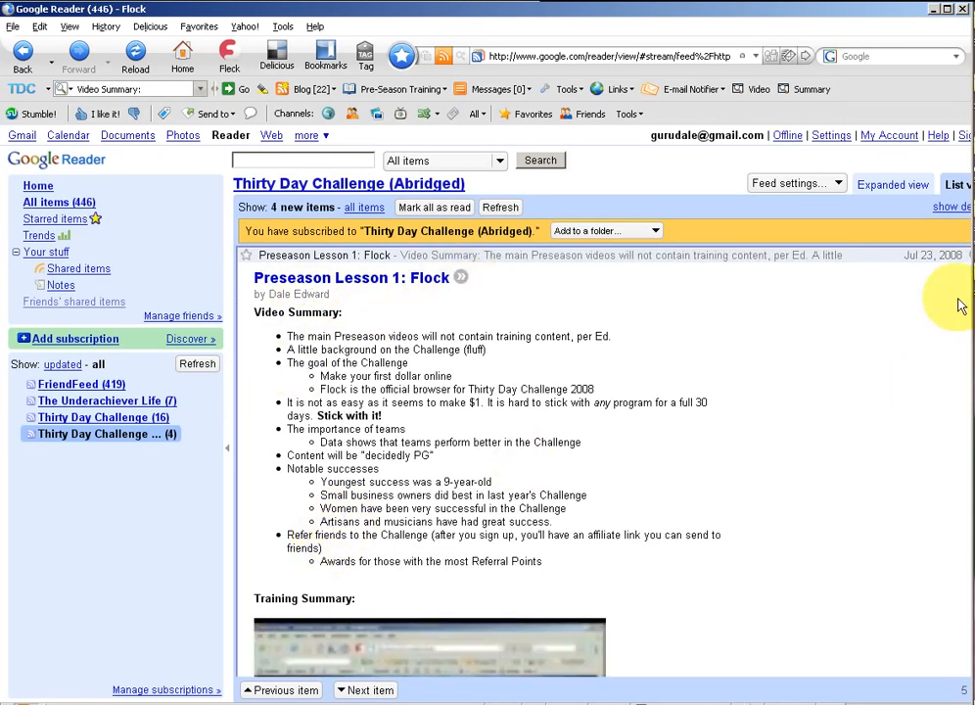
- Scroll to the post's embedded training video and start playback
scroll("down", 3)
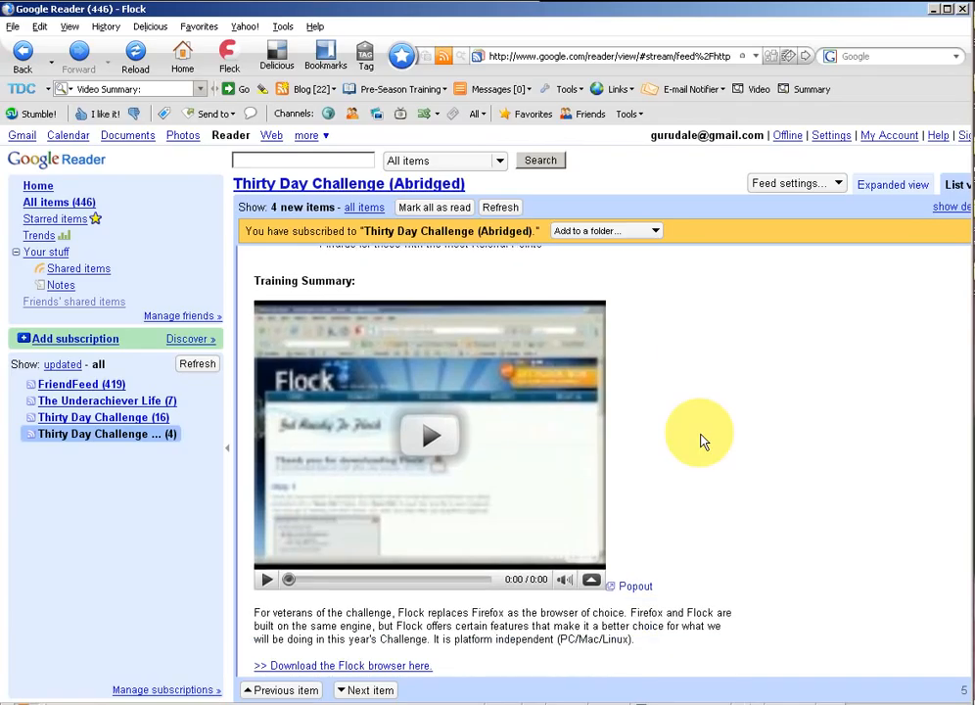
mouse_move(266, 580)
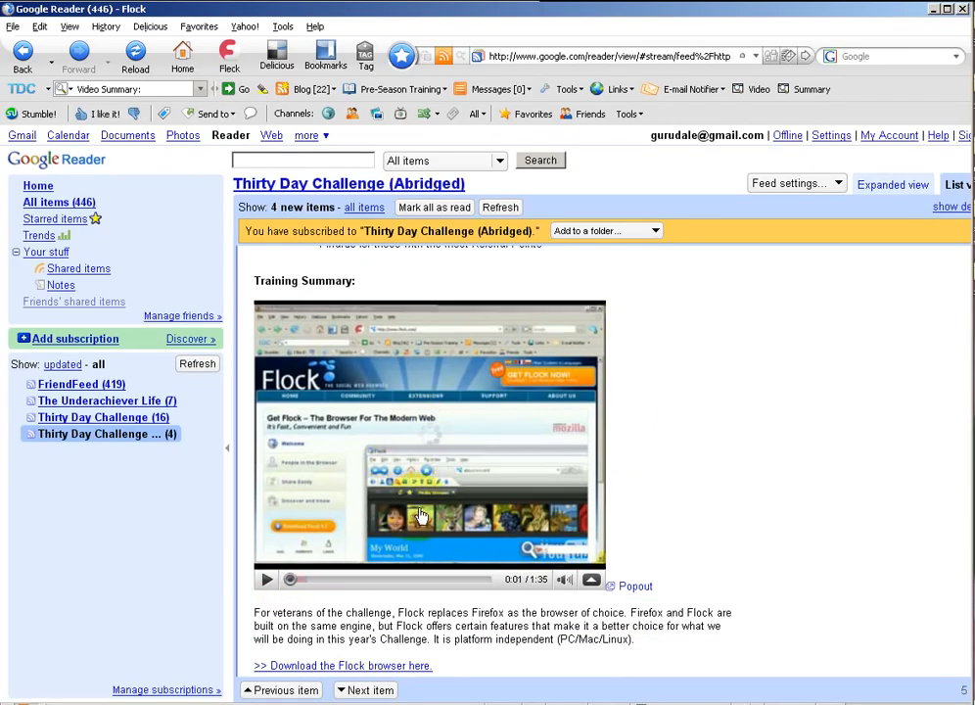
left_click(267, 579)
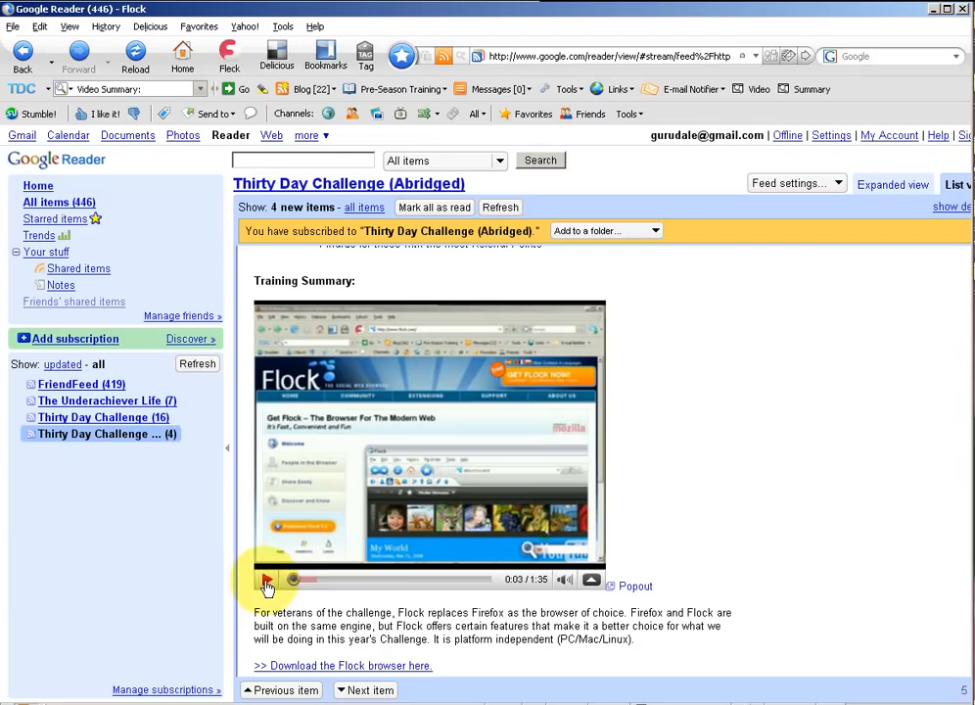